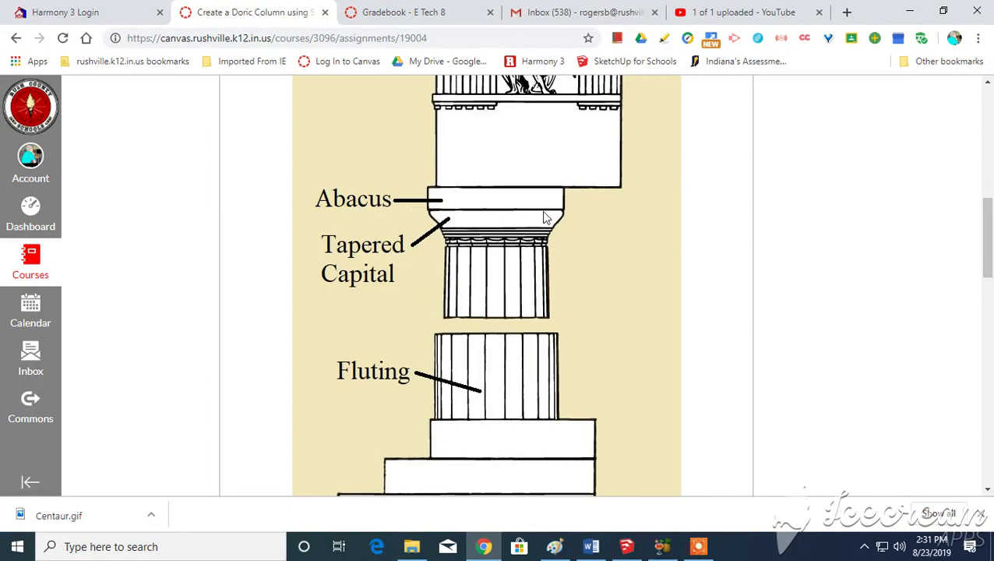
mouse_move(568, 201)
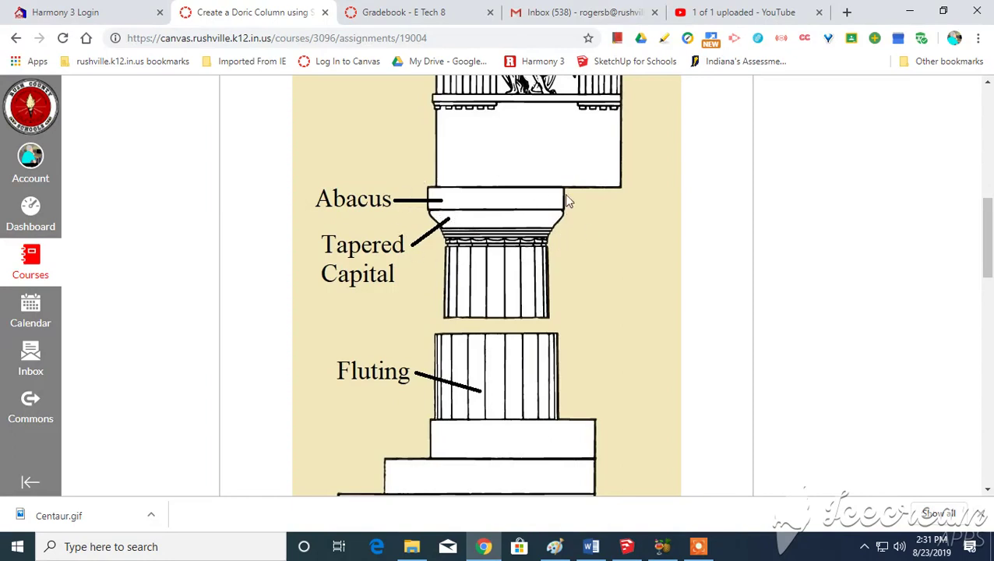
mouse_move(429, 241)
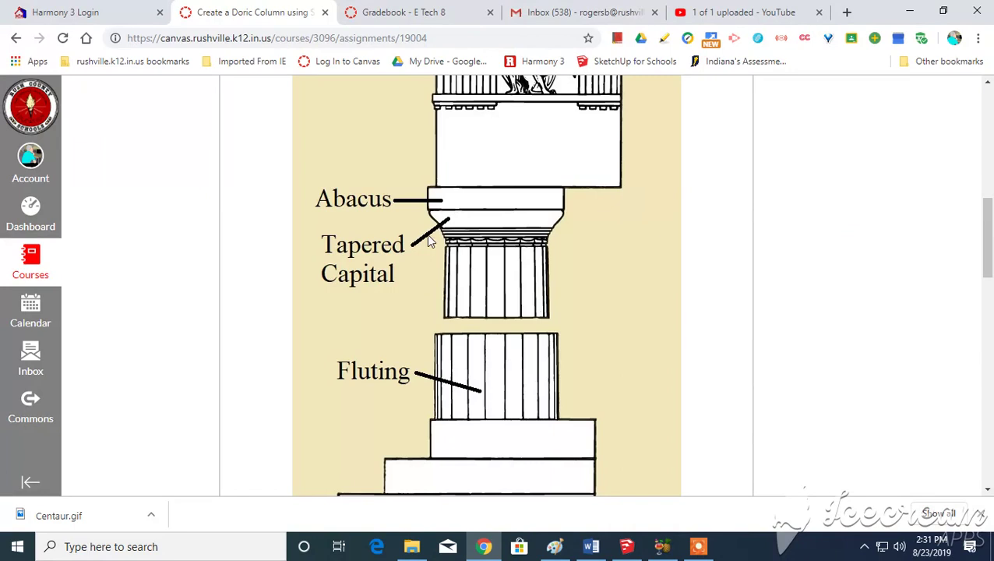
mouse_move(424, 206)
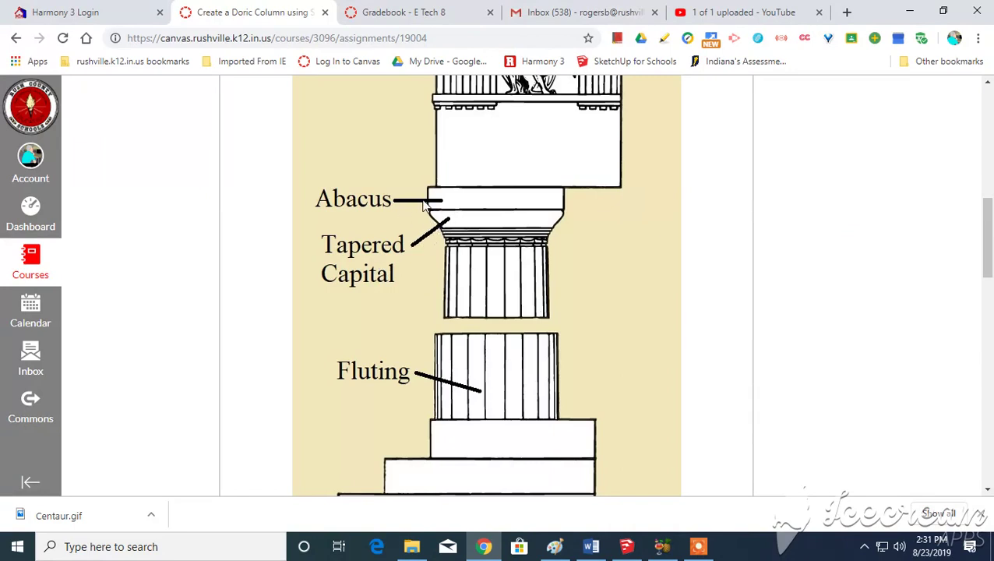
mouse_move(439, 205)
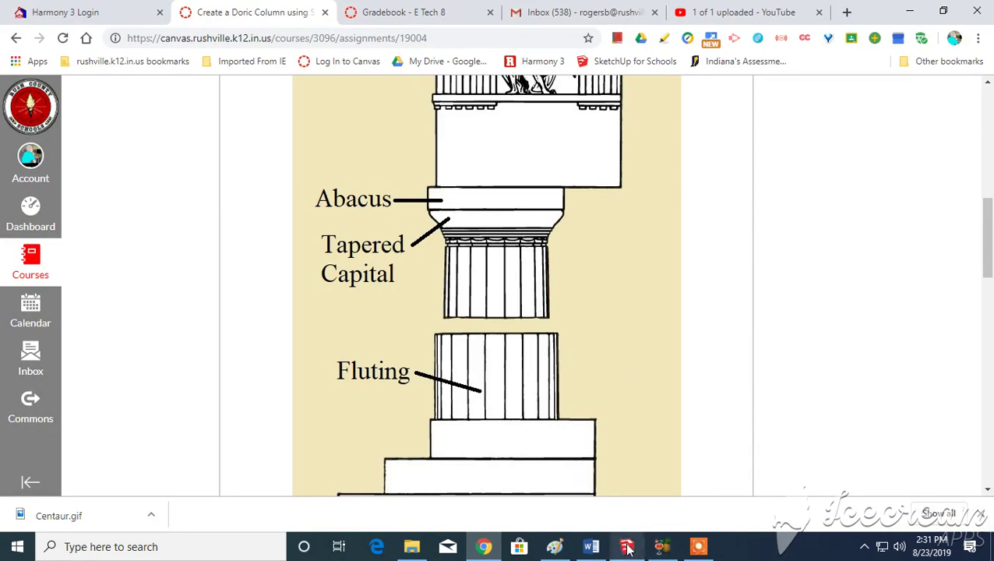
- Start a circle centred on the shaft's top face with its radius pushed past the flutes
left_click(626, 545)
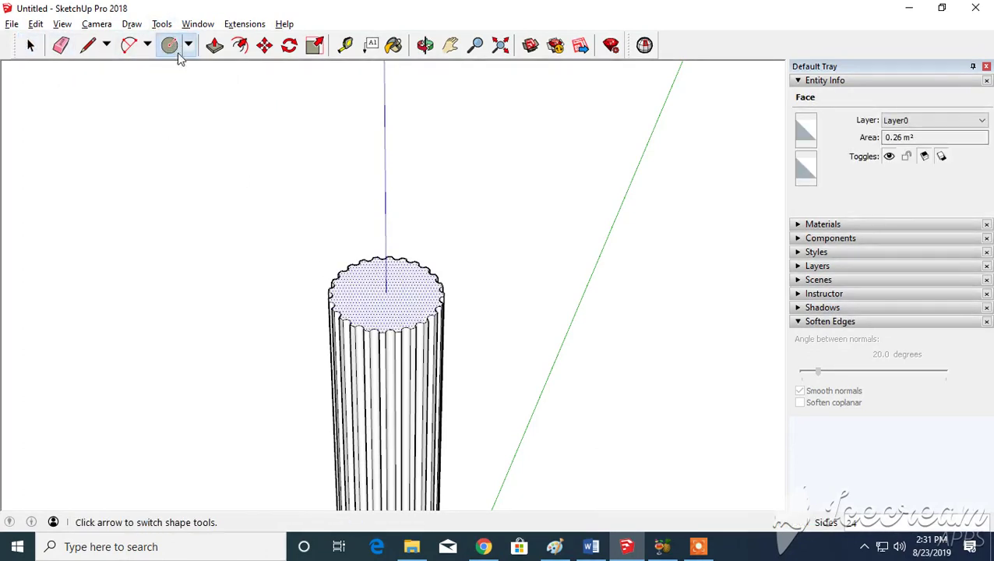
left_click(169, 45)
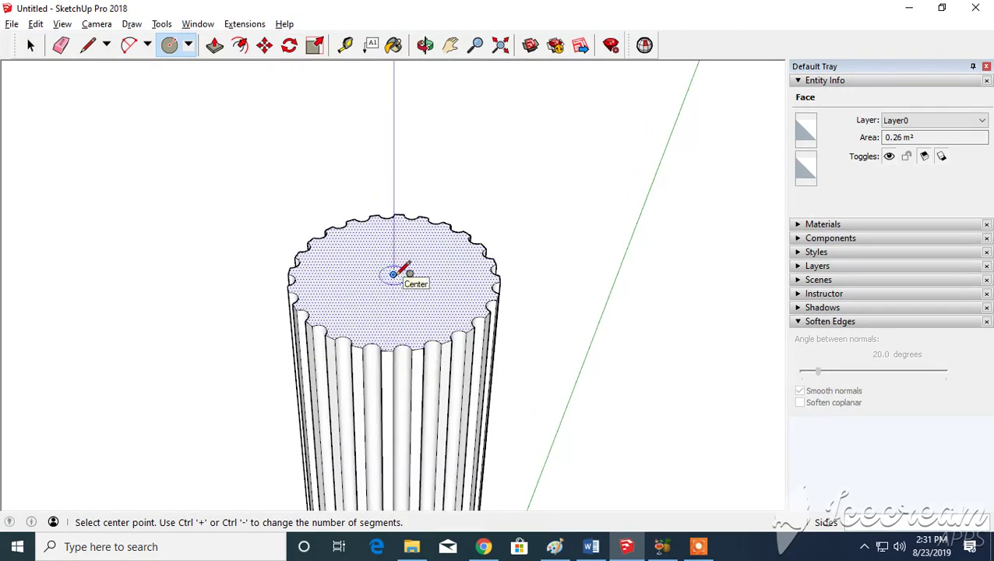
left_click(393, 274)
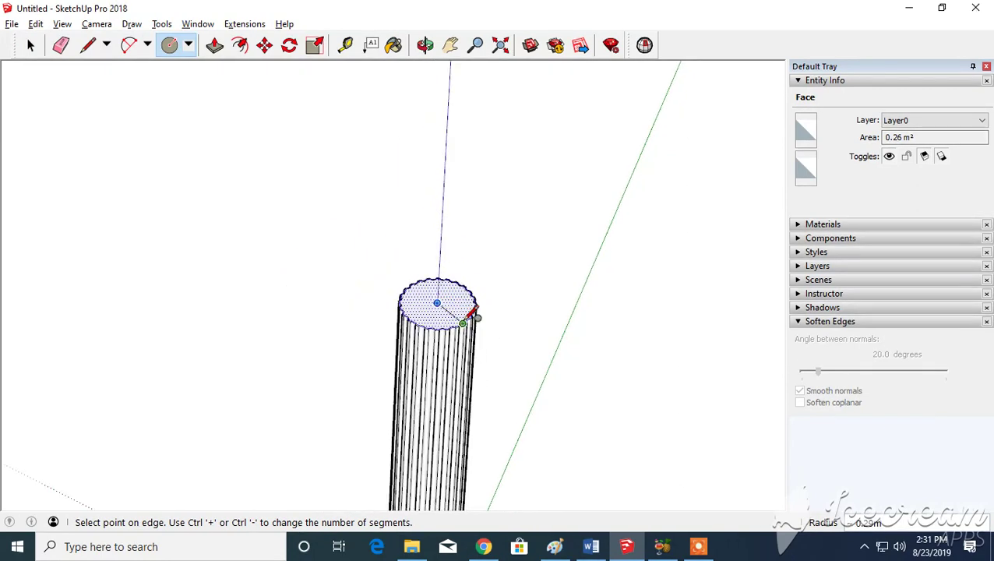
left_click(424, 43)
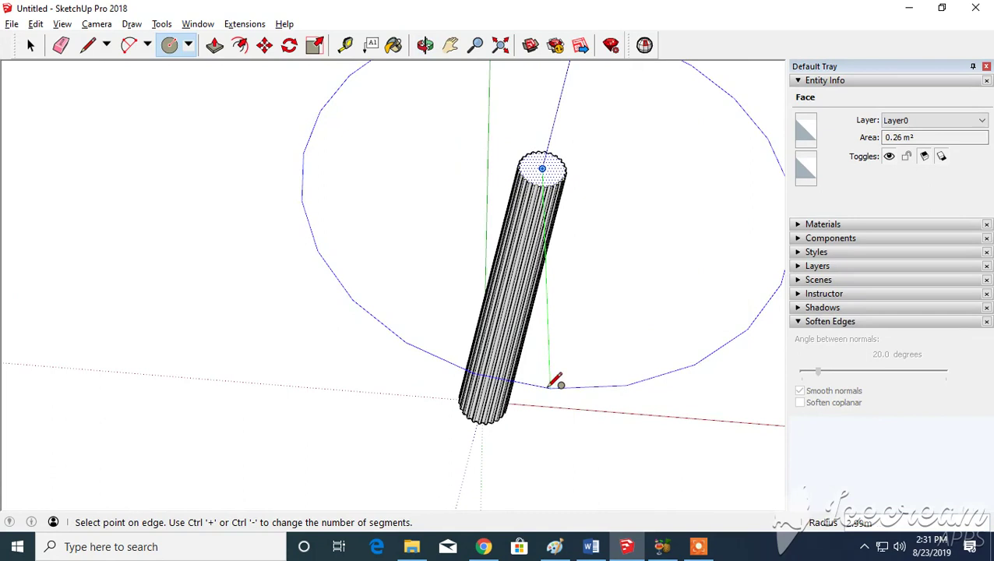
mouse_move(559, 380)
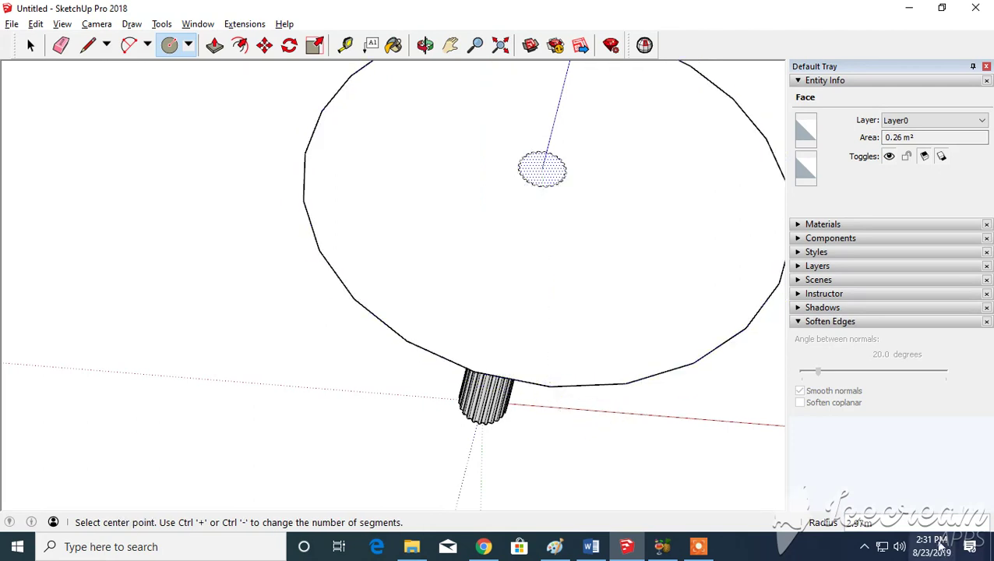
mouse_move(904, 512)
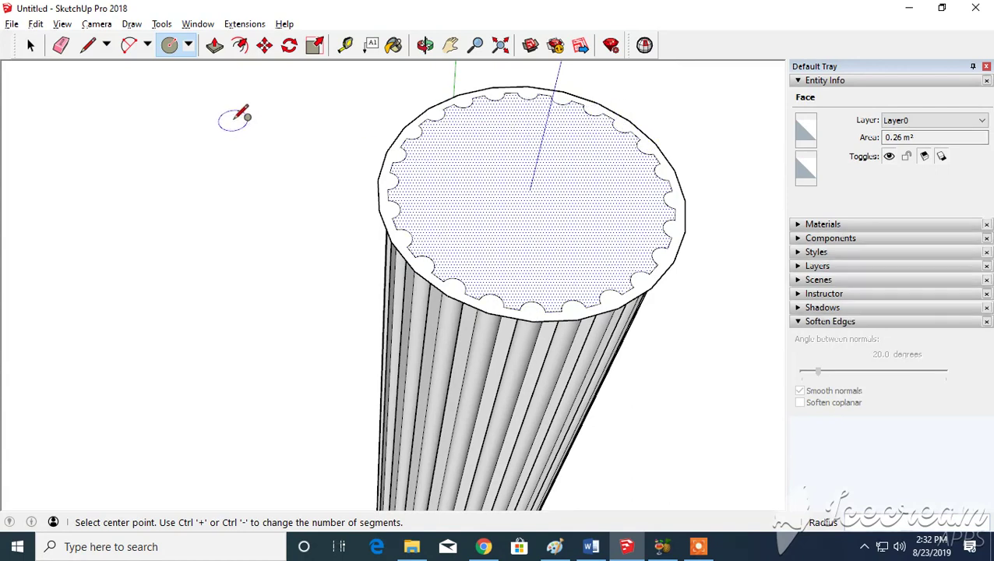
mouse_move(226, 63)
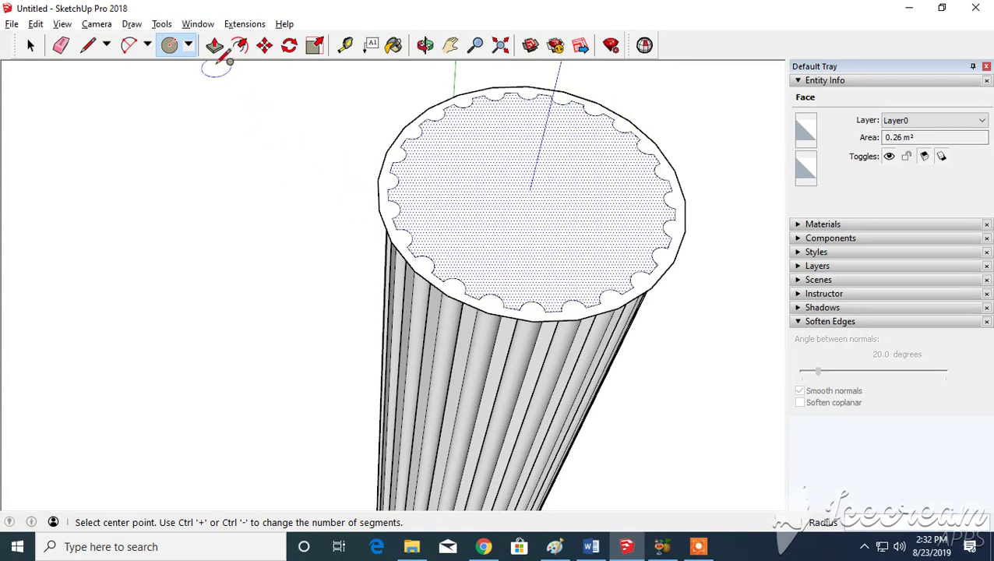
- Push/Pull the outer ring up into a thick rim slab capping the fluted shaft
left_click(215, 43)
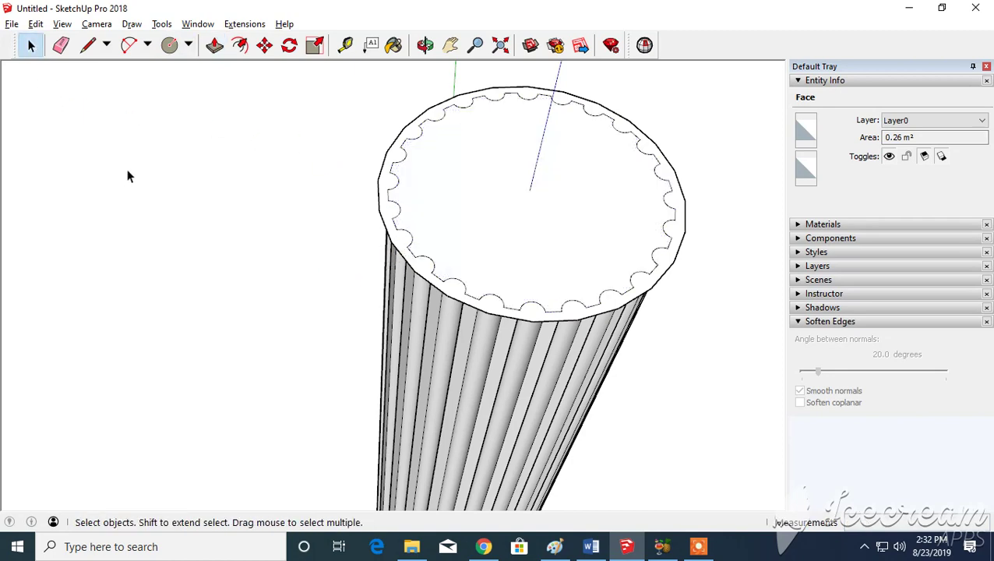
left_click(215, 45)
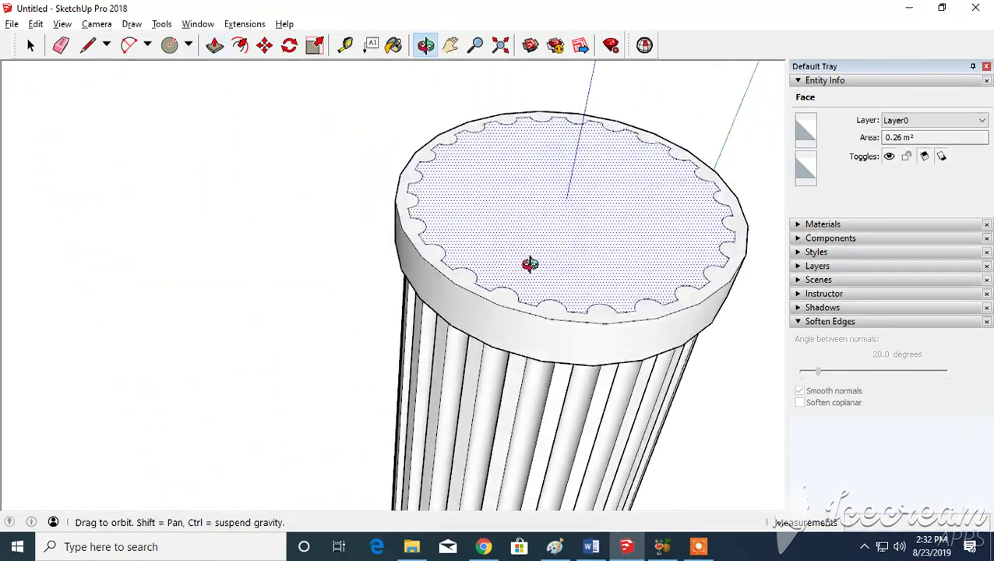
left_click(215, 44)
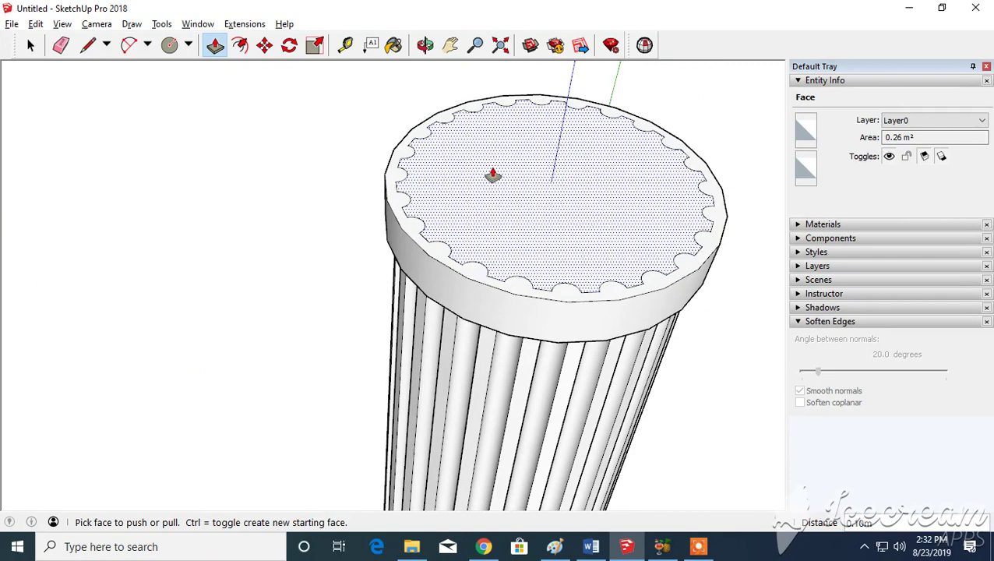
mouse_move(463, 76)
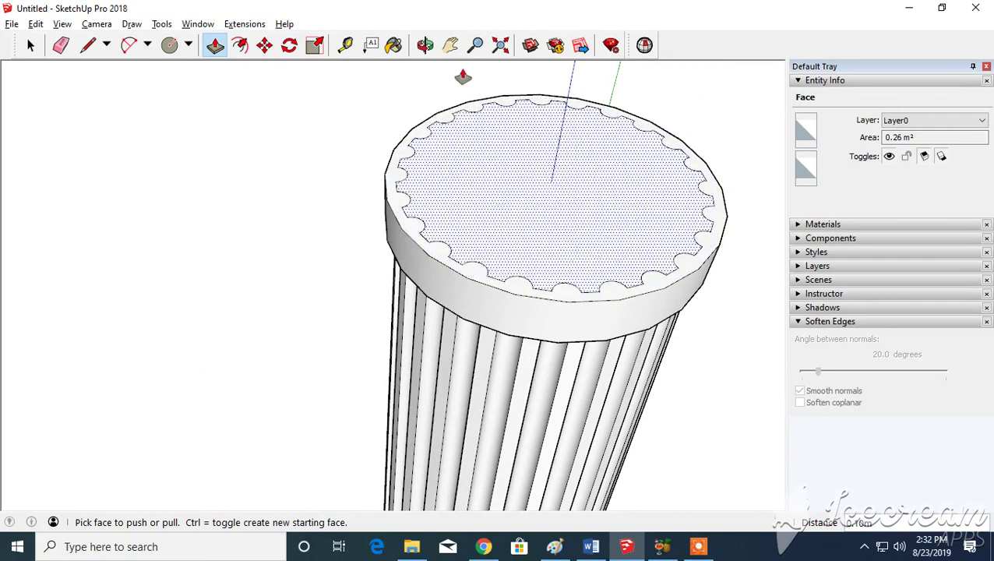
left_click(61, 44)
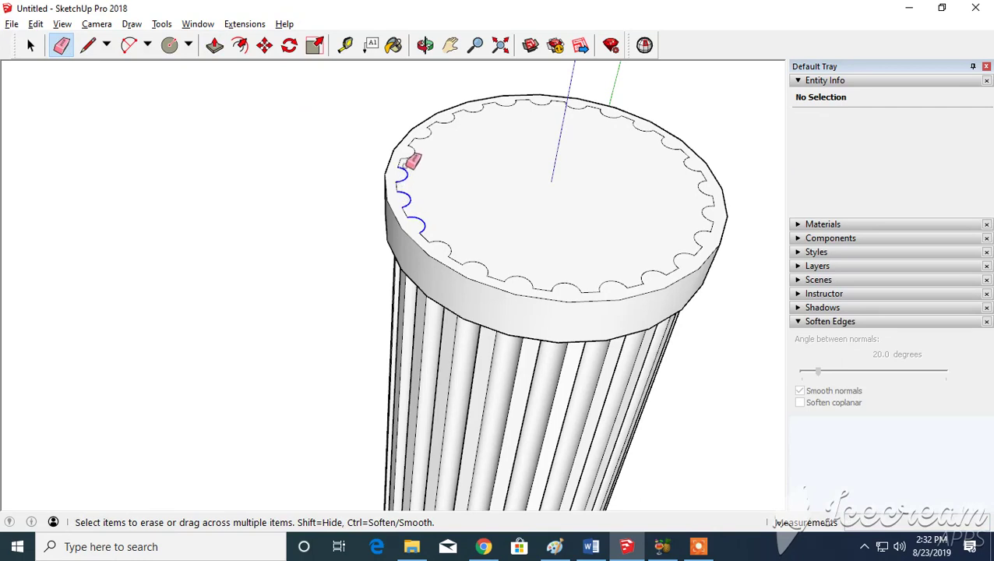
- Erase the stray scalloped flute edges so the slab's top is one clean round face
left_click(473, 115)
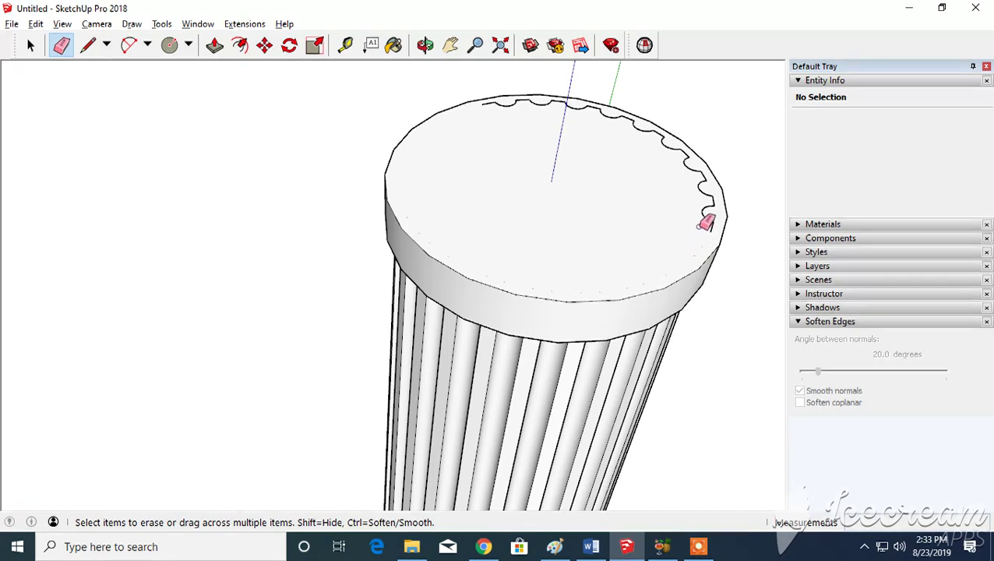
left_click(704, 221)
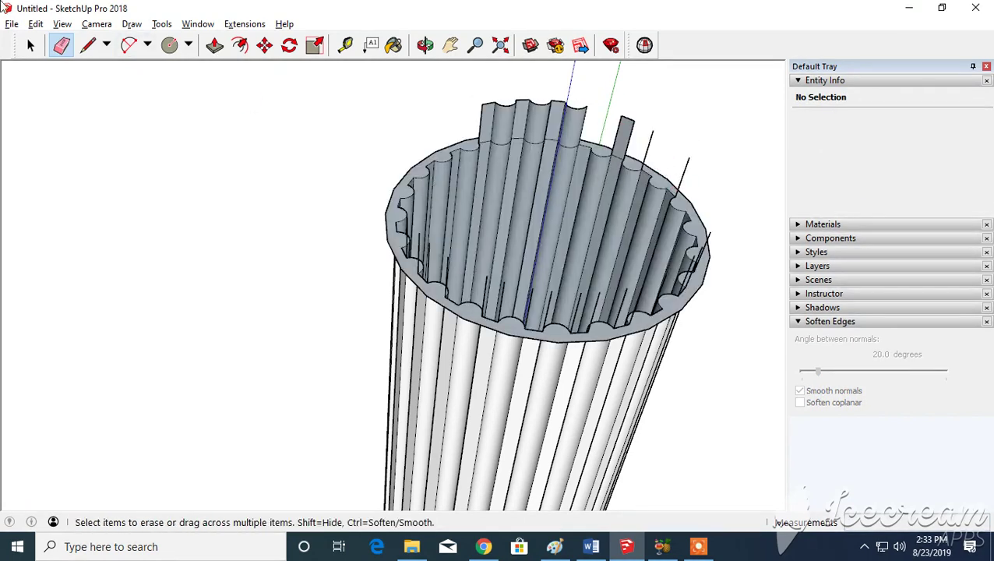
left_click(35, 23)
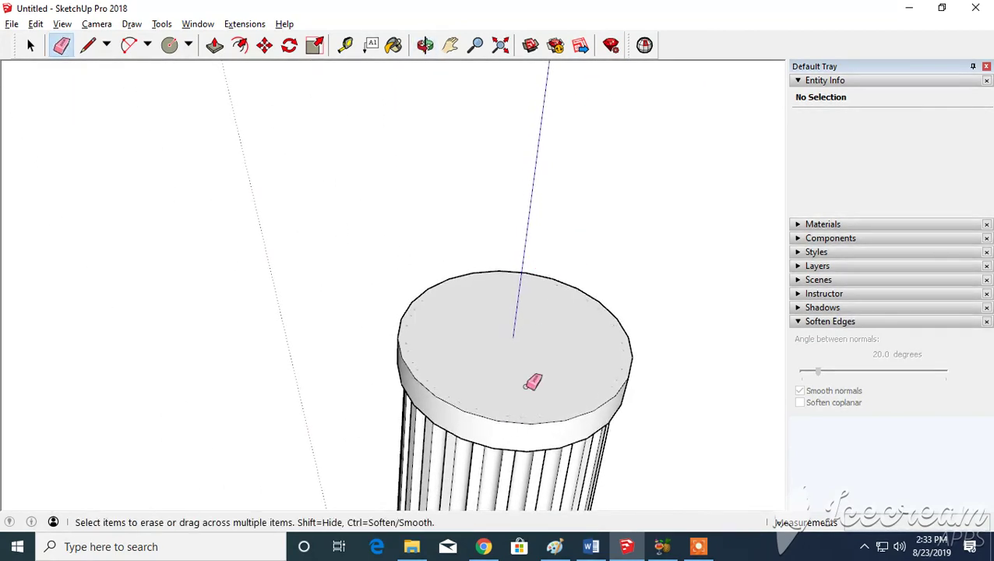
left_click(30, 43)
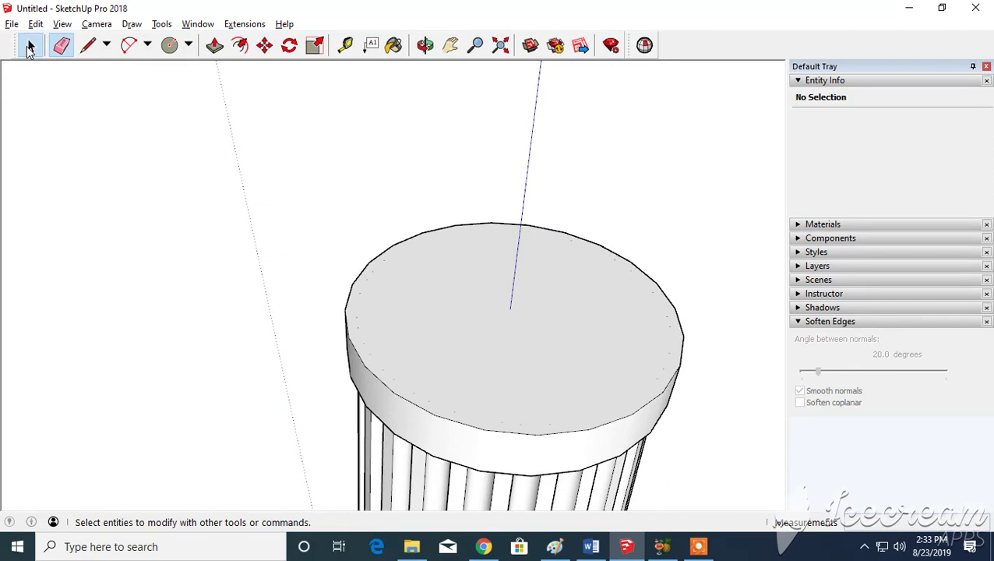
left_click(464, 362)
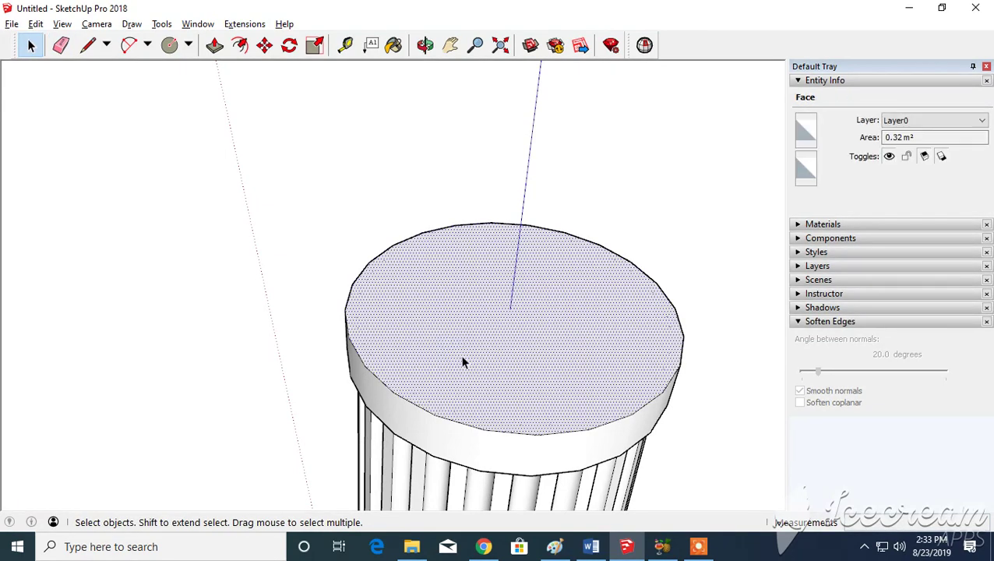
right_click(464, 362)
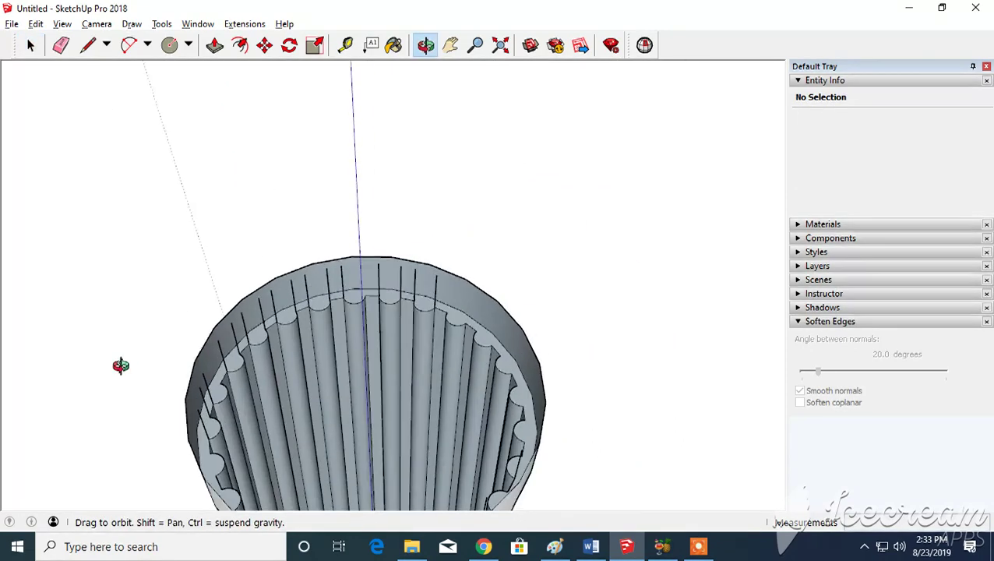
left_click(59, 45)
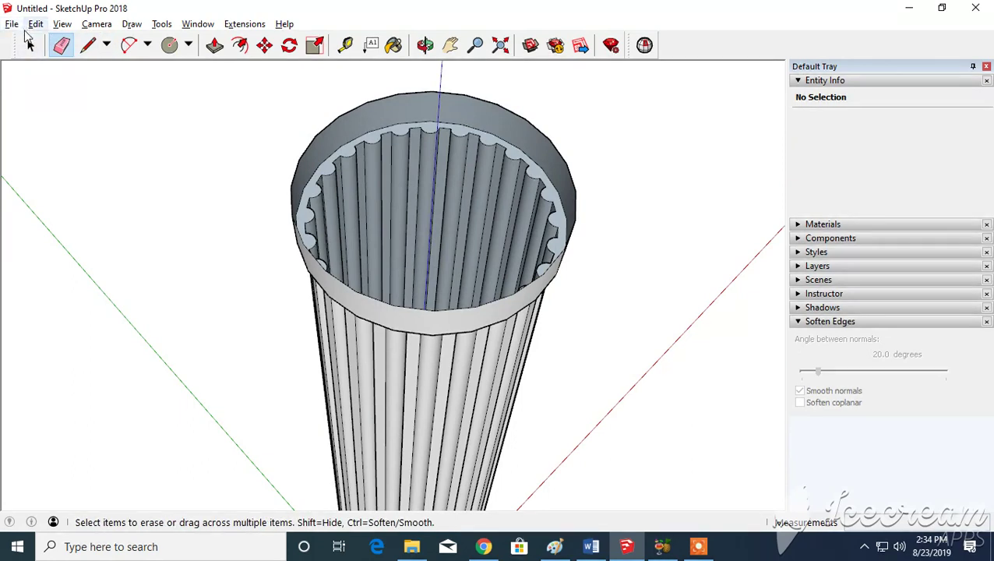
- Scale the top face uniformly outward to about 0.54 m² so it overhangs the shaft
left_click(34, 23)
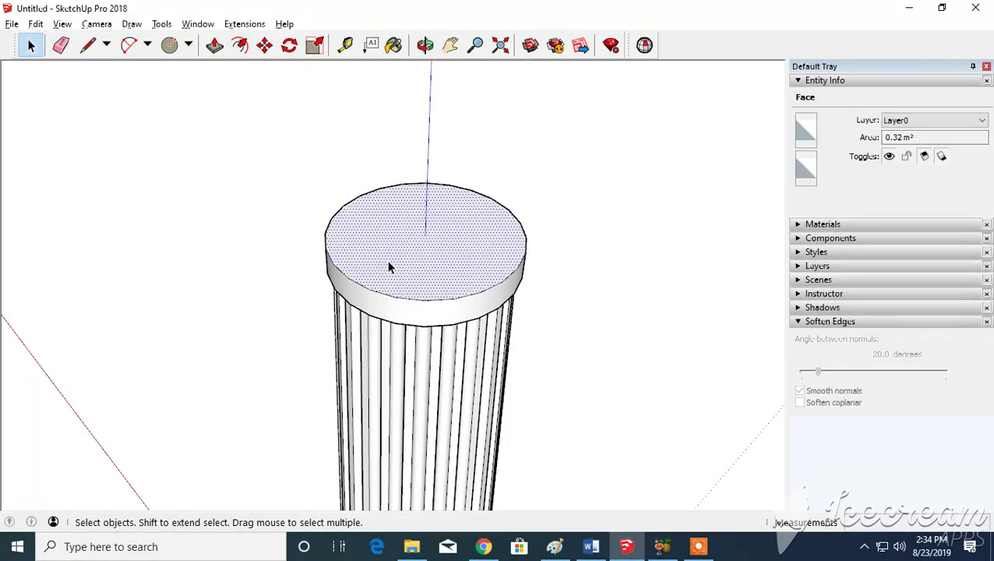
left_click(315, 43)
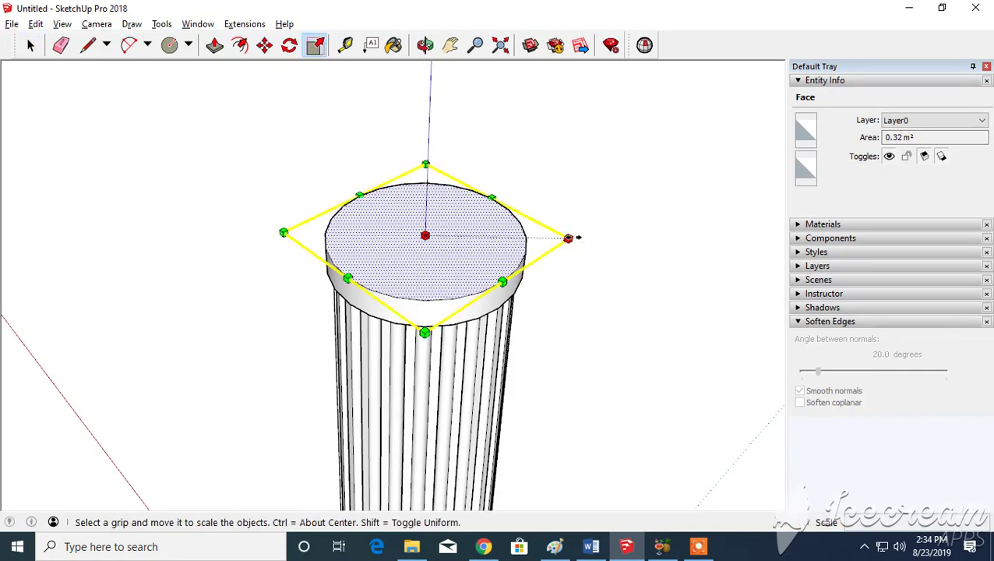
left_click_drag(568, 237, 600, 240)
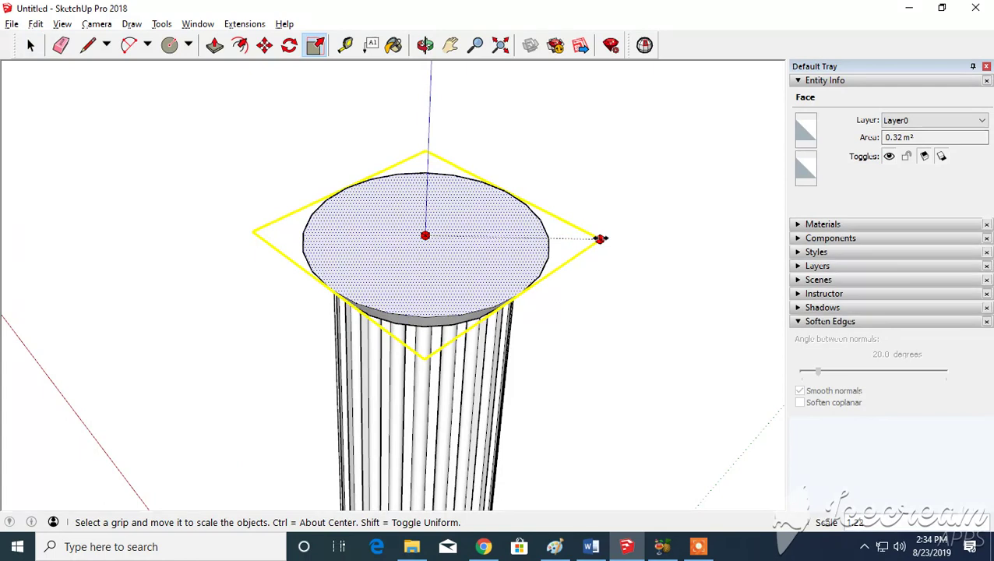
left_click_drag(600, 238, 607, 239)
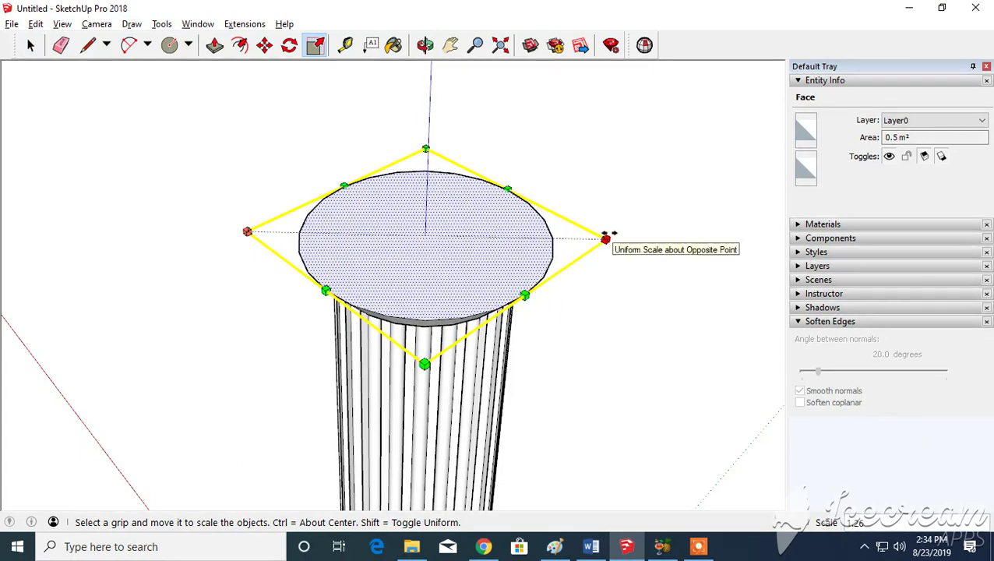
left_click_drag(604, 236, 605, 237)
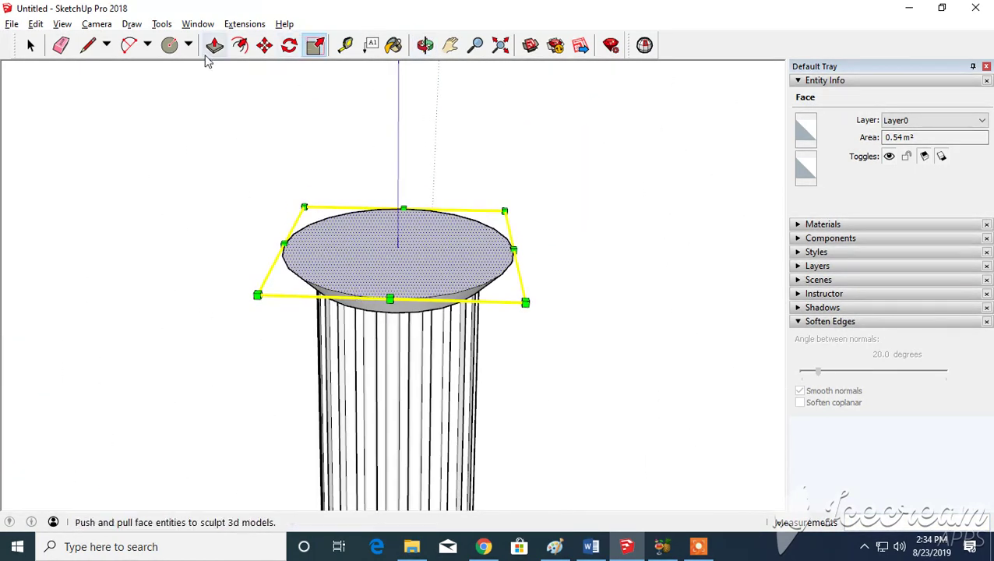
- Pull the flared top face up a short distance into the capital's crowning slab
left_click(215, 45)
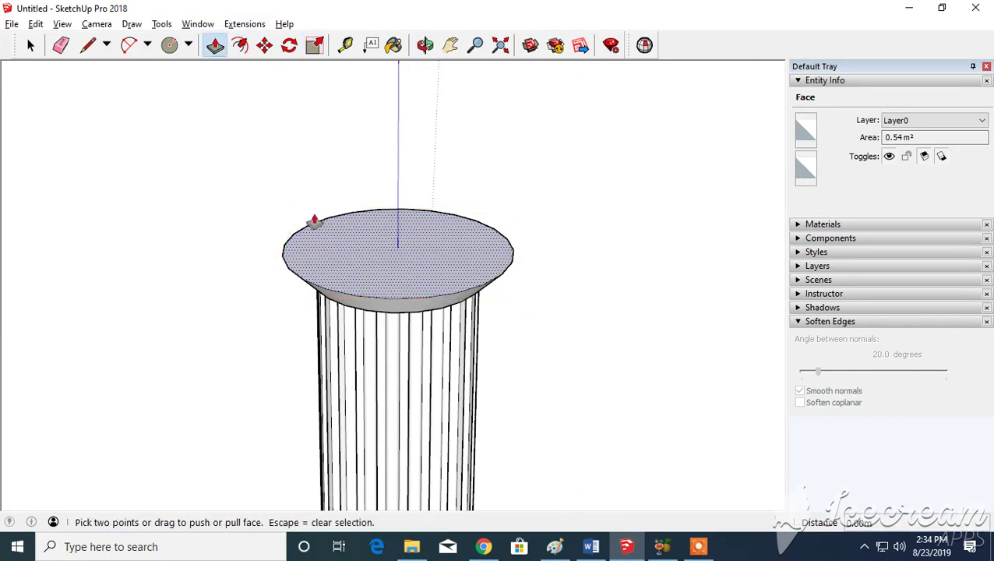
left_click_drag(315, 220, 345, 234)
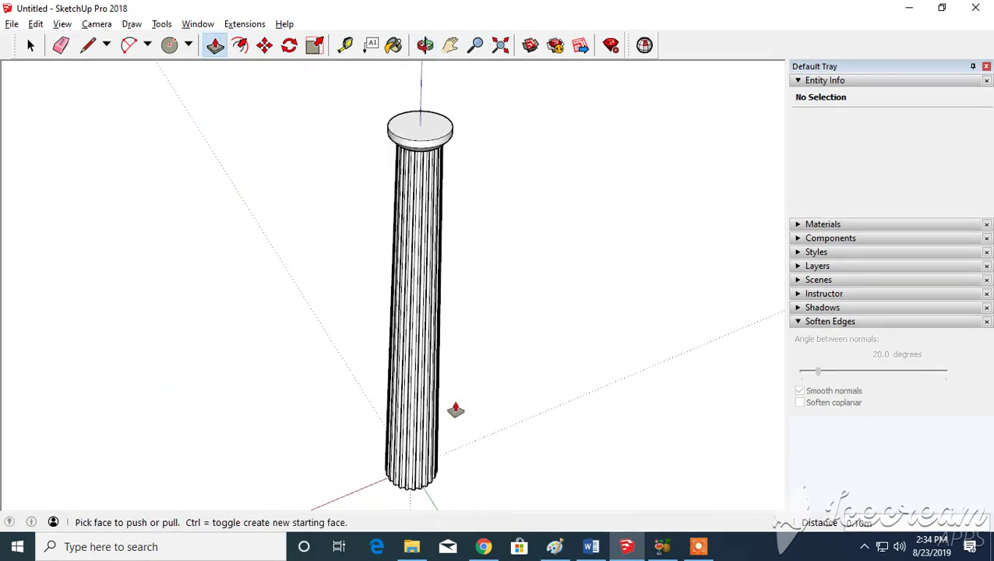
left_click(424, 44)
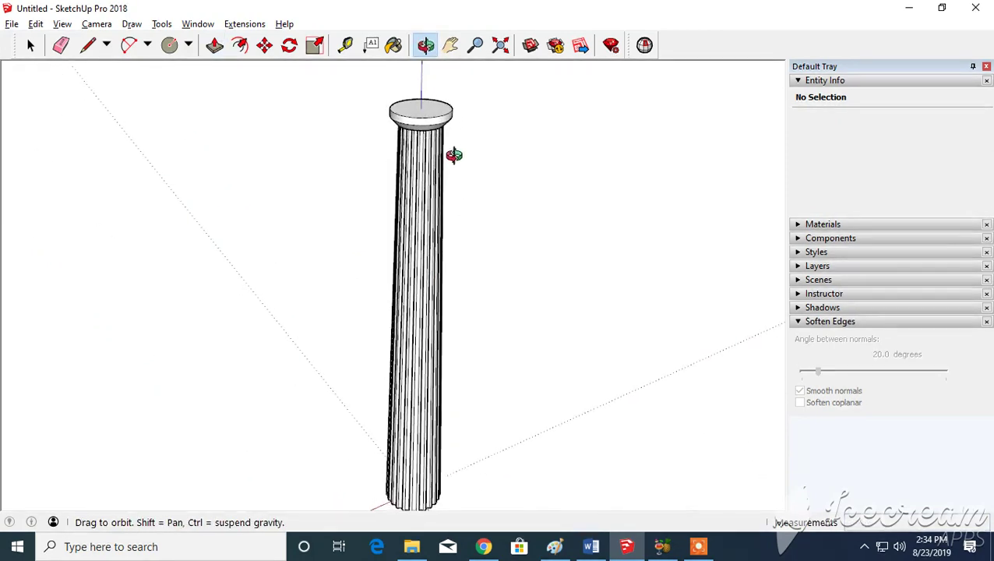
left_click(215, 43)
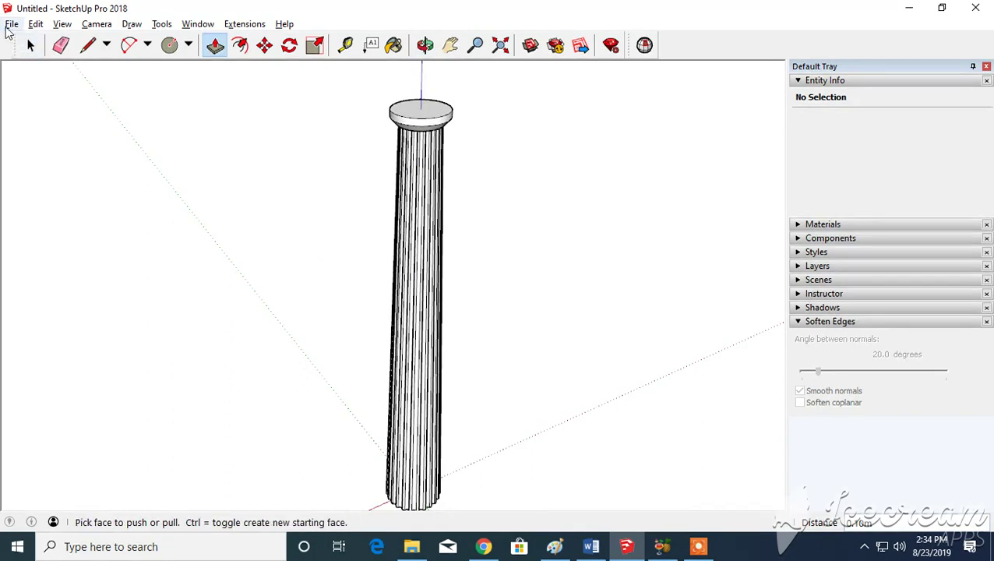